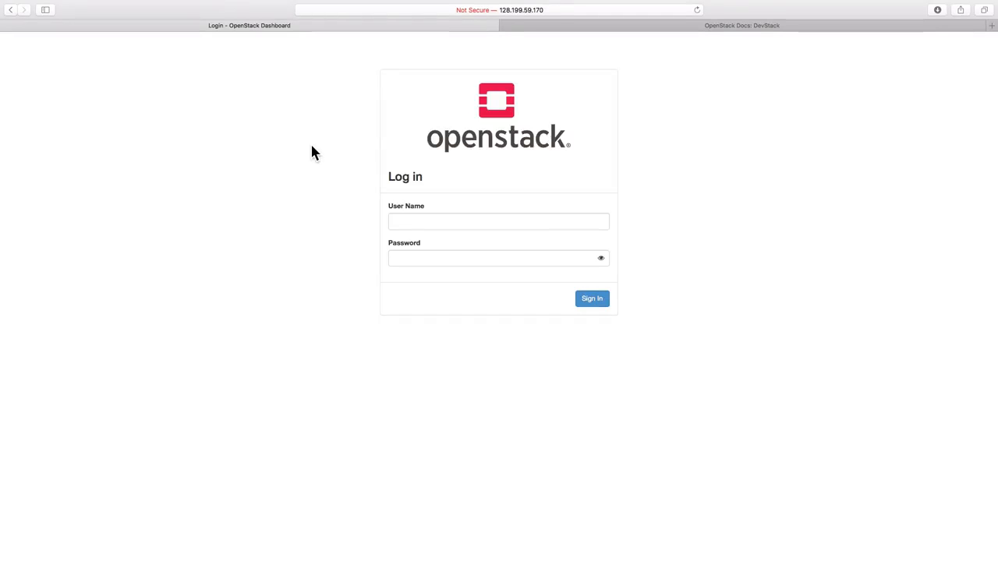
# Sign in to the dashboard as admin after briefly checking the DevStack documentation page
pyautogui.click(741, 25)
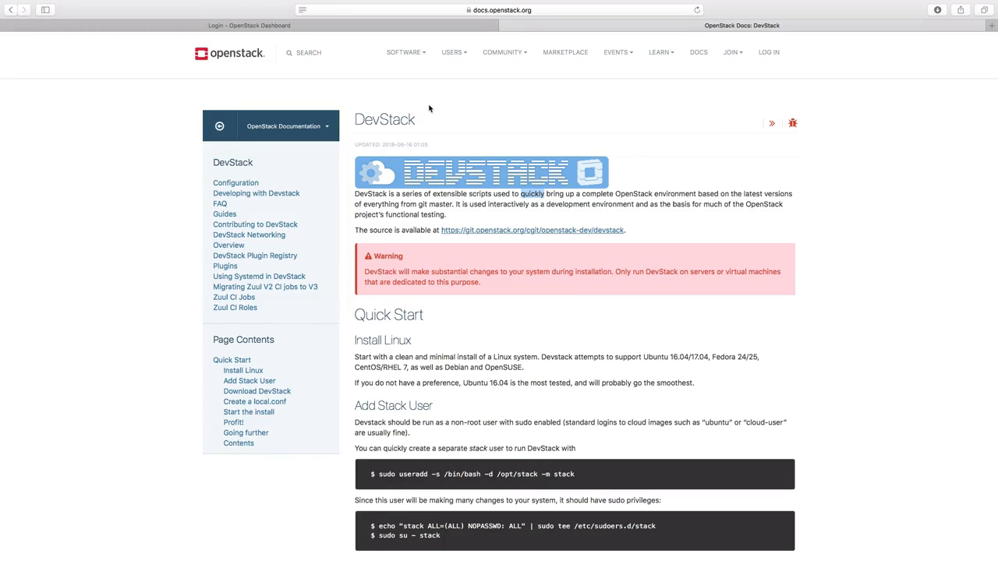
pyautogui.click(248, 25)
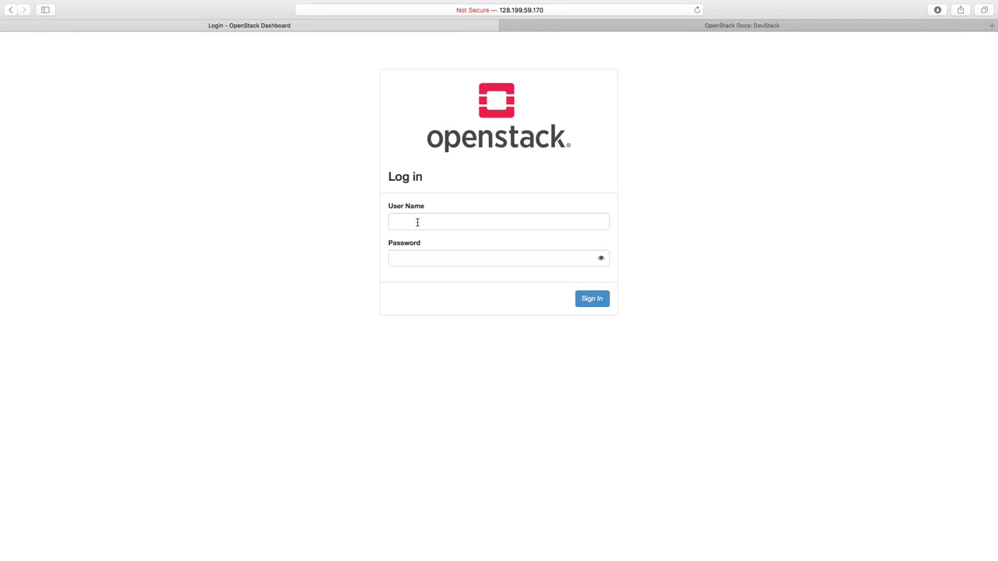
pyautogui.click(499, 221)
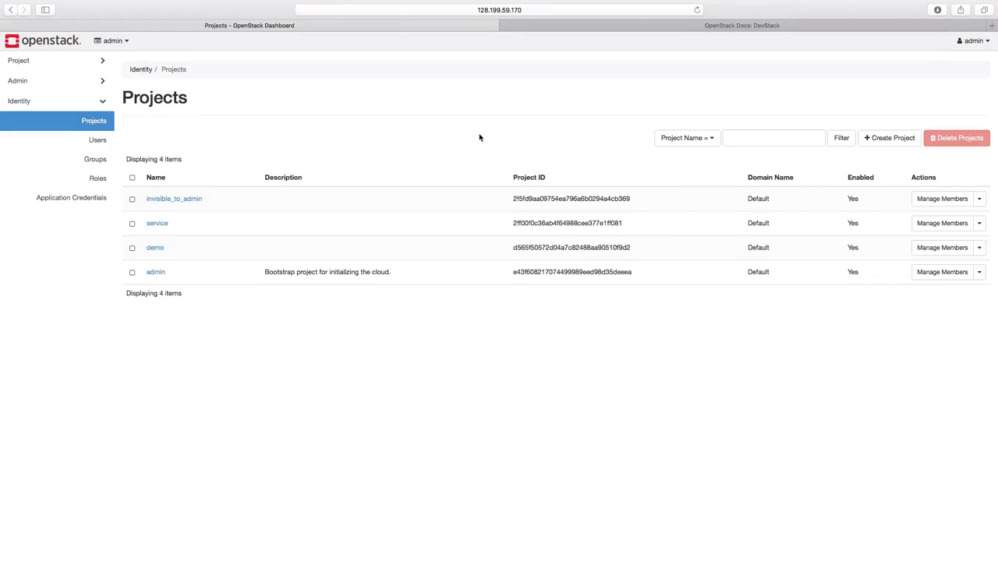
# Check the project switcher, stay in admin, and expand Project > Compute in the sidebar
pyautogui.click(112, 41)
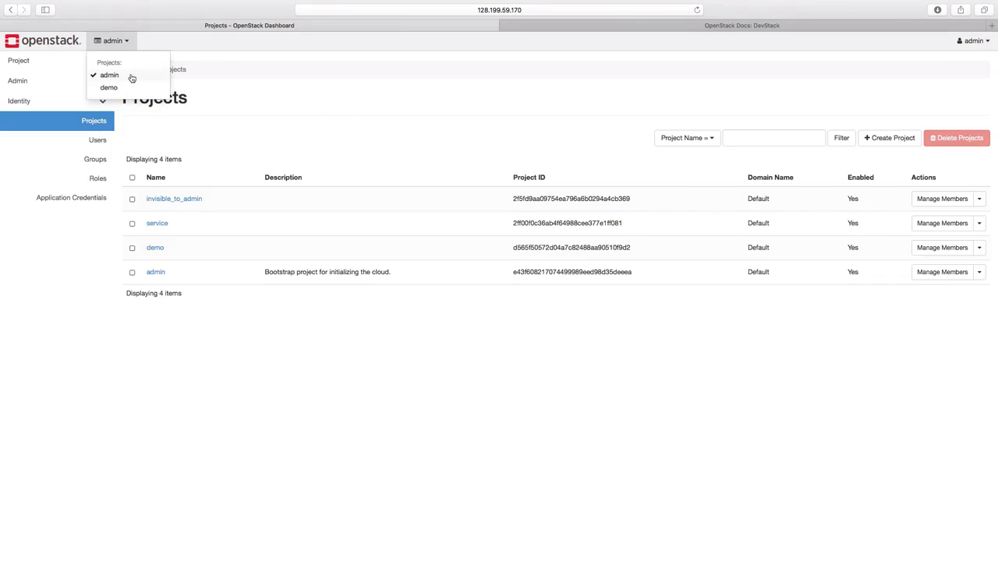
pyautogui.click(111, 40)
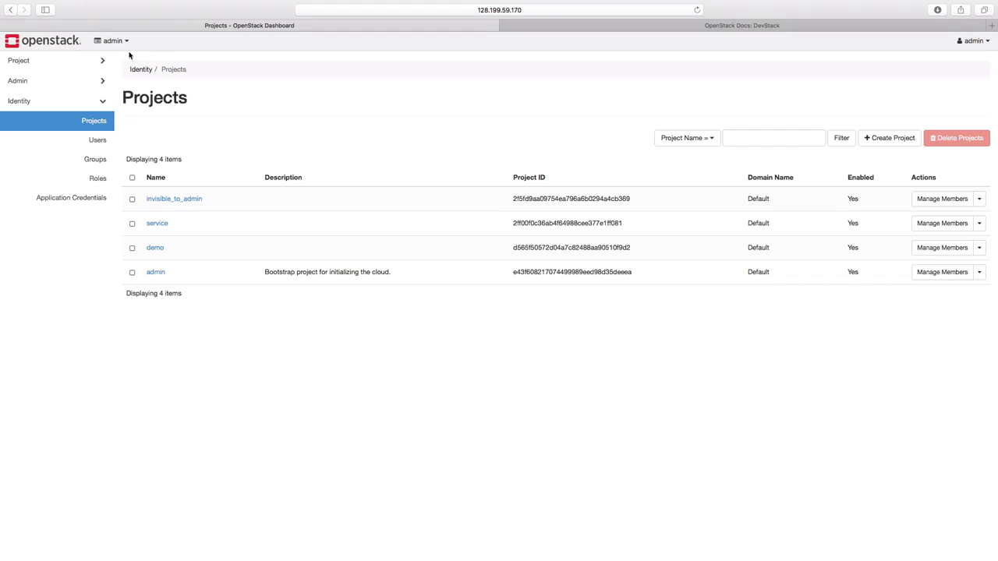
pyautogui.moveTo(106, 62)
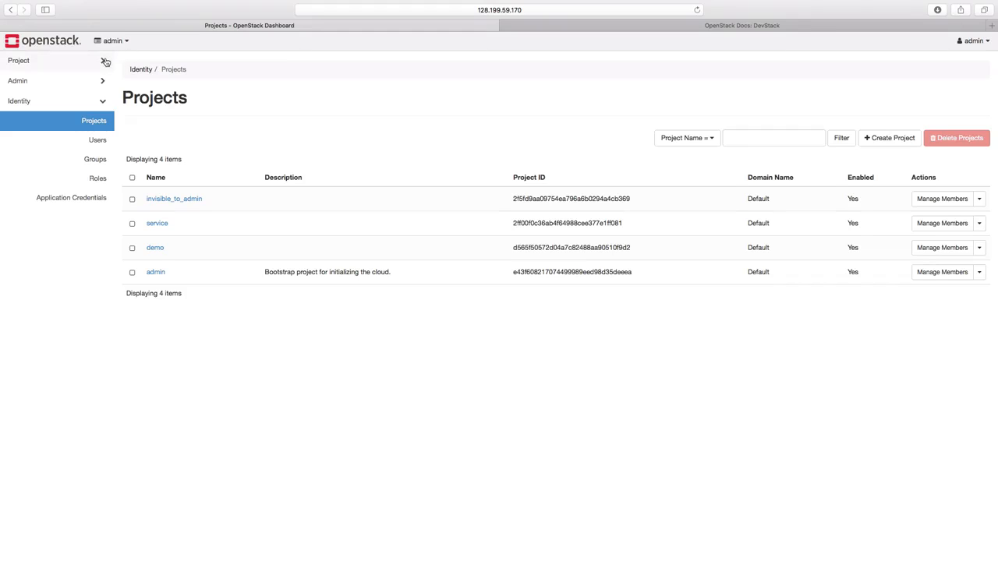
pyautogui.click(17, 60)
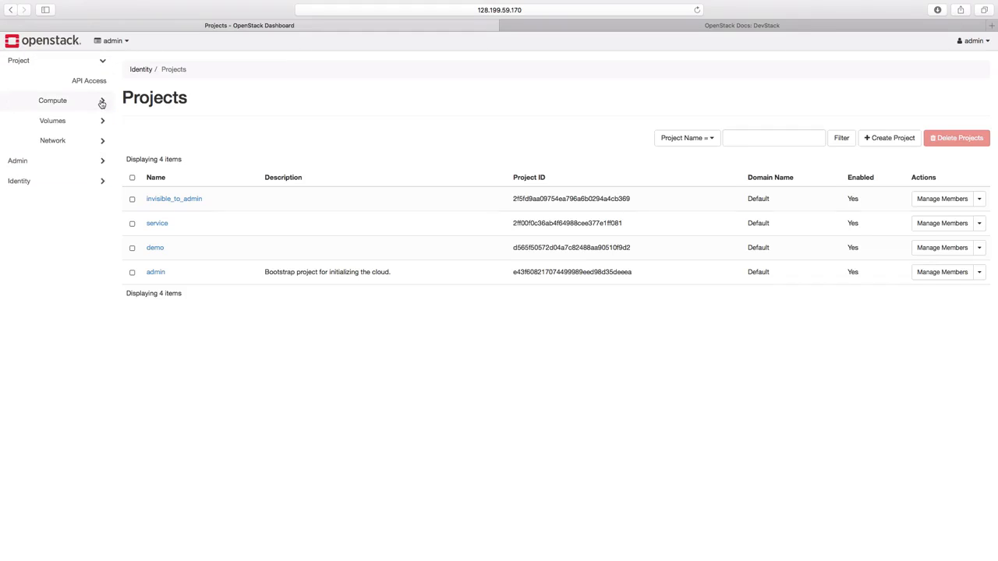
pyautogui.click(53, 100)
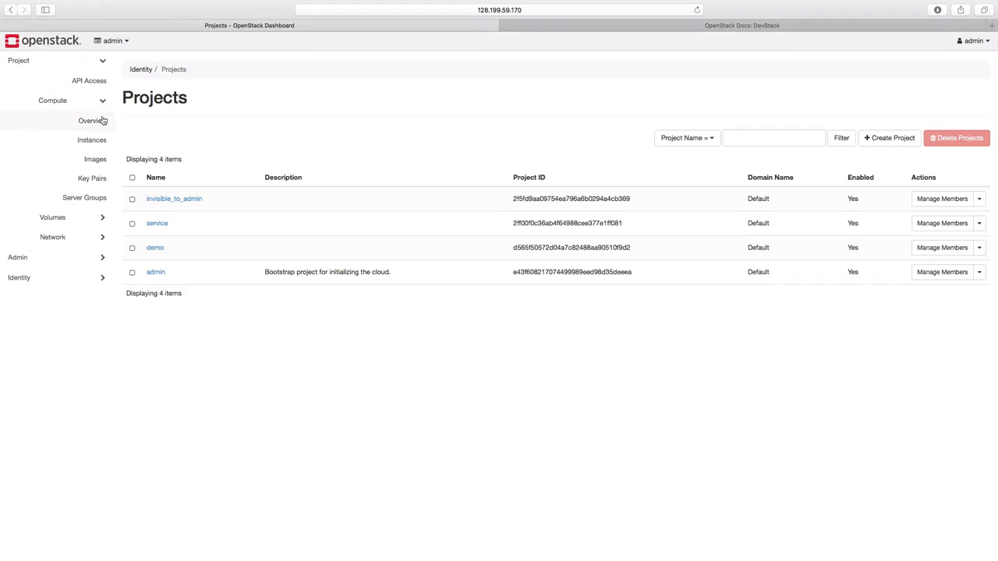
# Show the admin project's Compute Overview with its limit and usage summaries
pyautogui.click(92, 120)
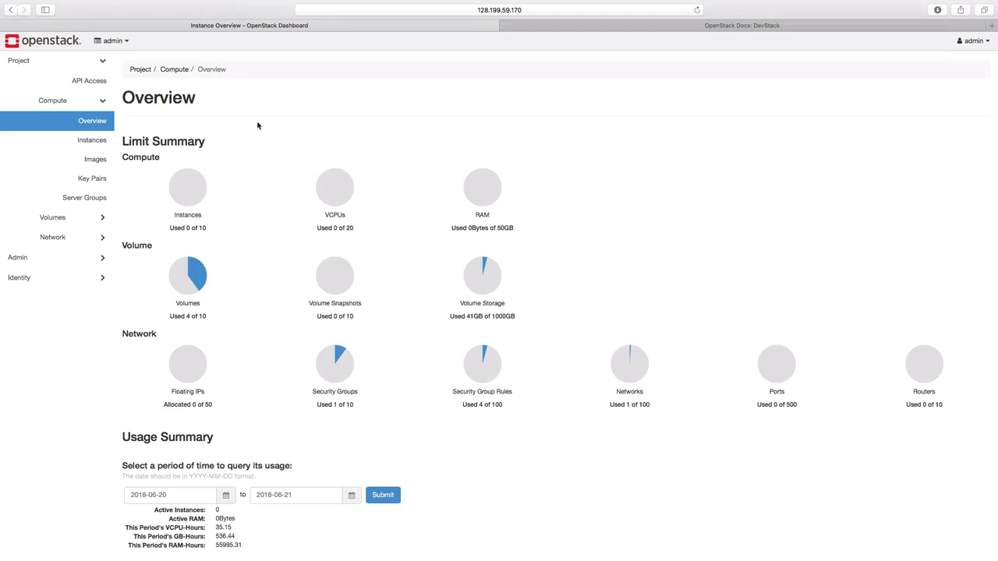
pyautogui.moveTo(144, 135)
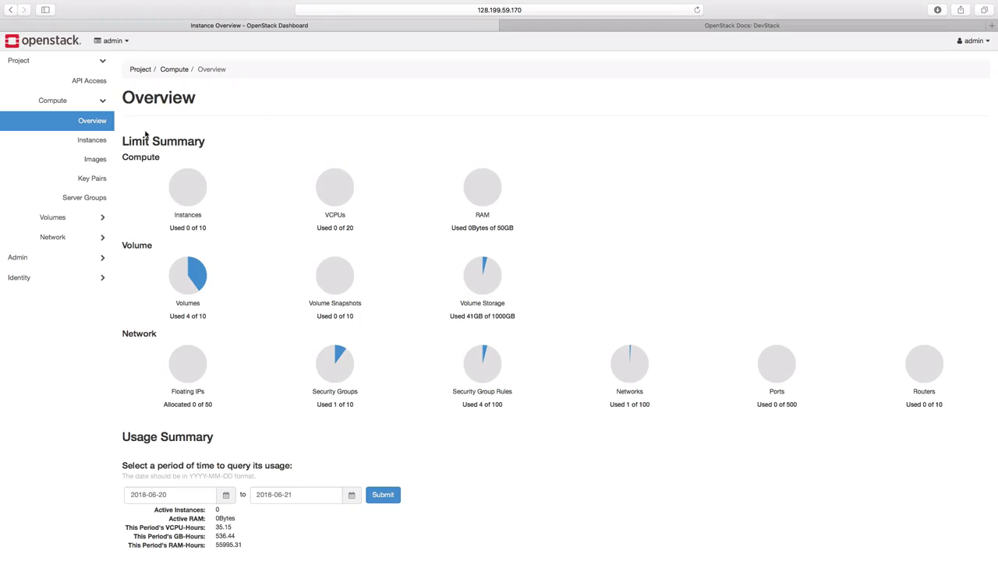
pyautogui.moveTo(114, 140)
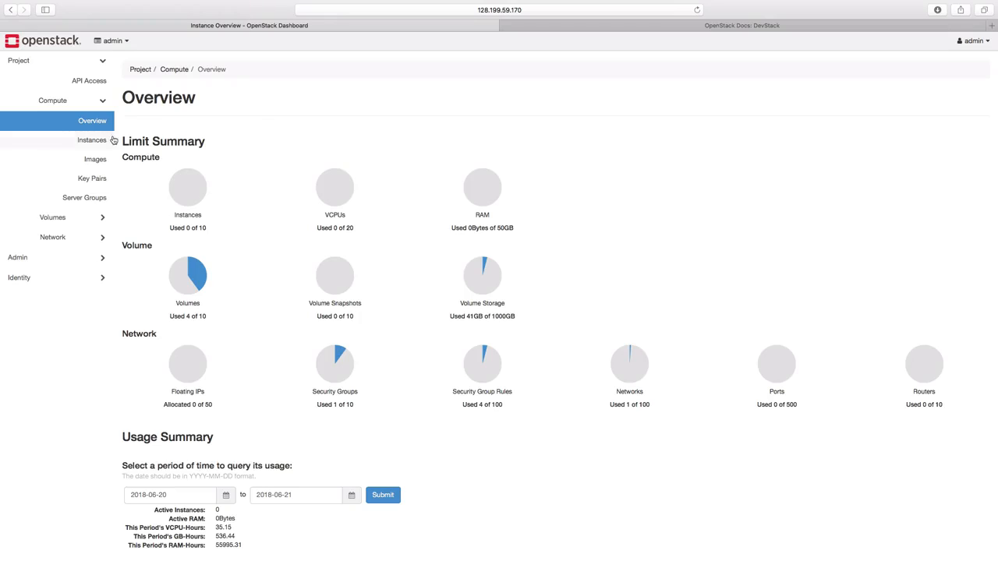
# From Instances, start a new instance launch with name and description 'demo'
pyautogui.click(91, 139)
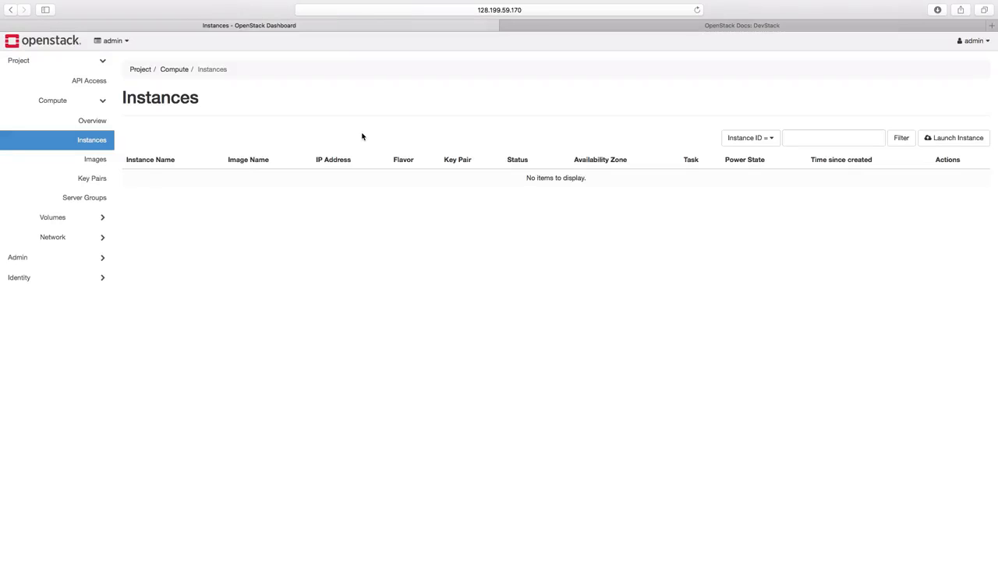
pyautogui.moveTo(972, 132)
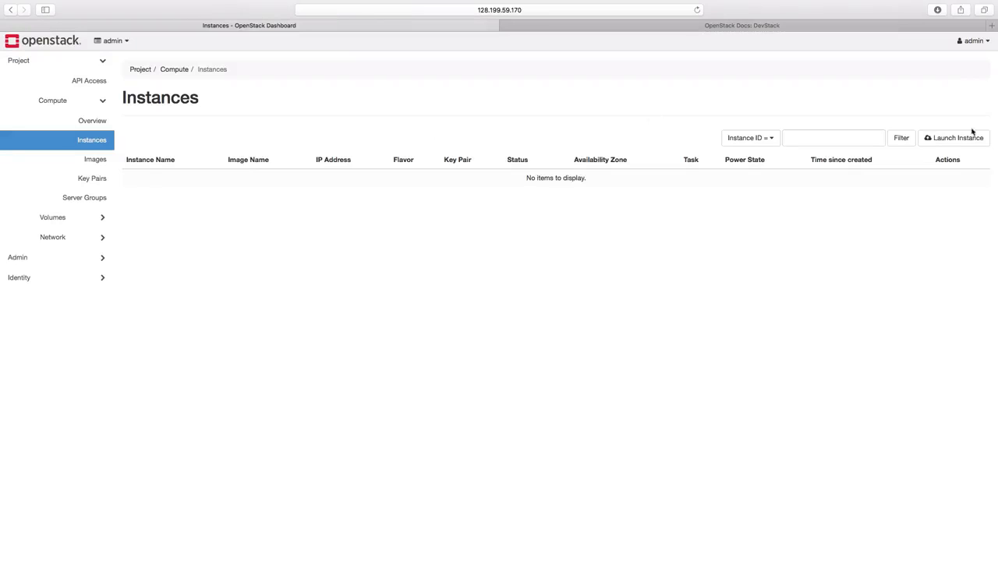
pyautogui.click(954, 138)
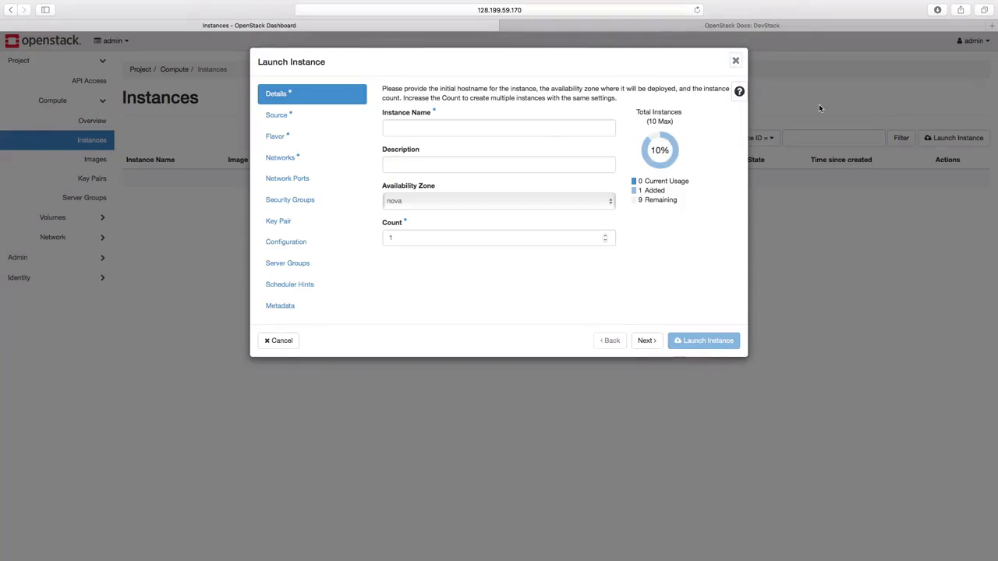
pyautogui.click(498, 128)
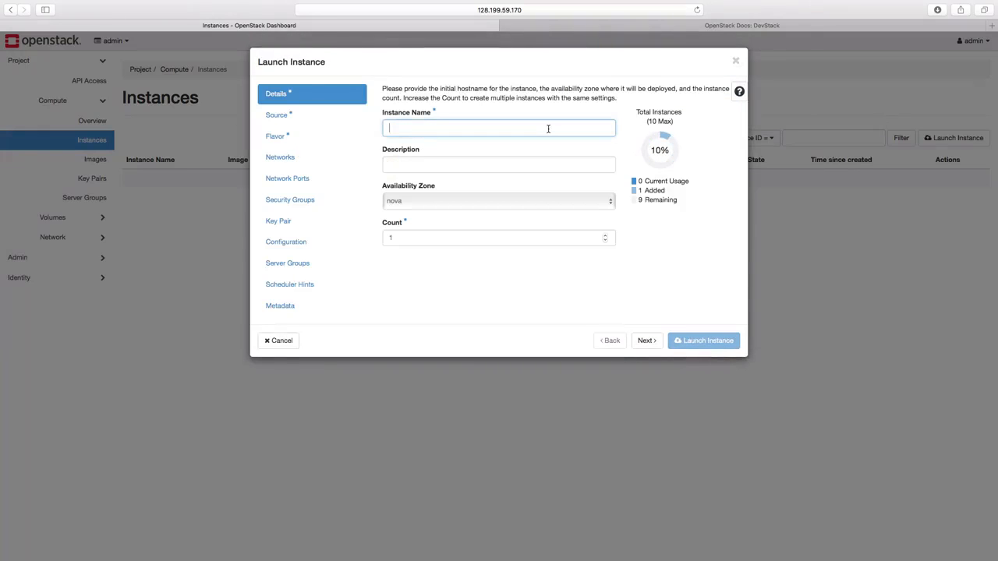
pyautogui.write('demo')
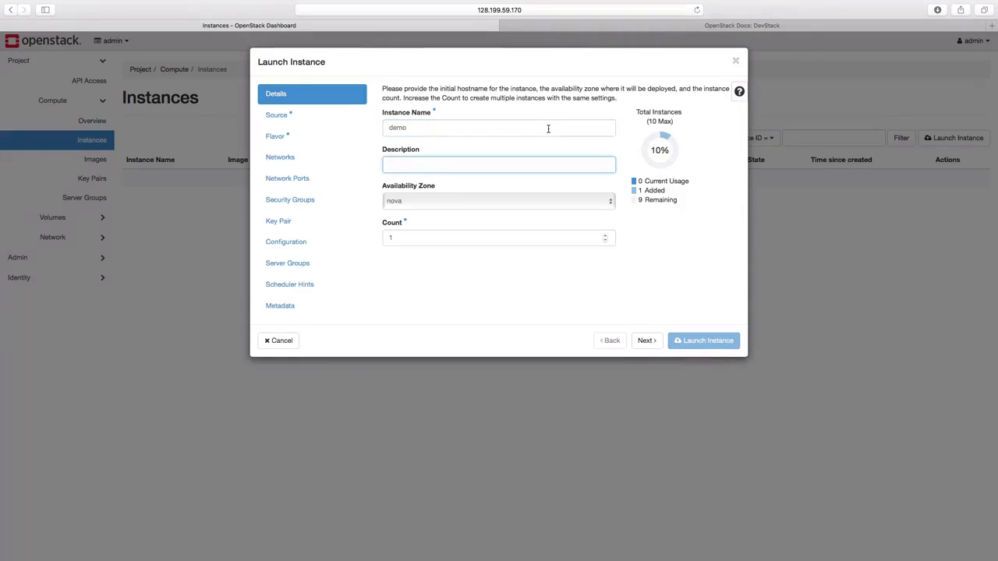
pyautogui.write('dem')
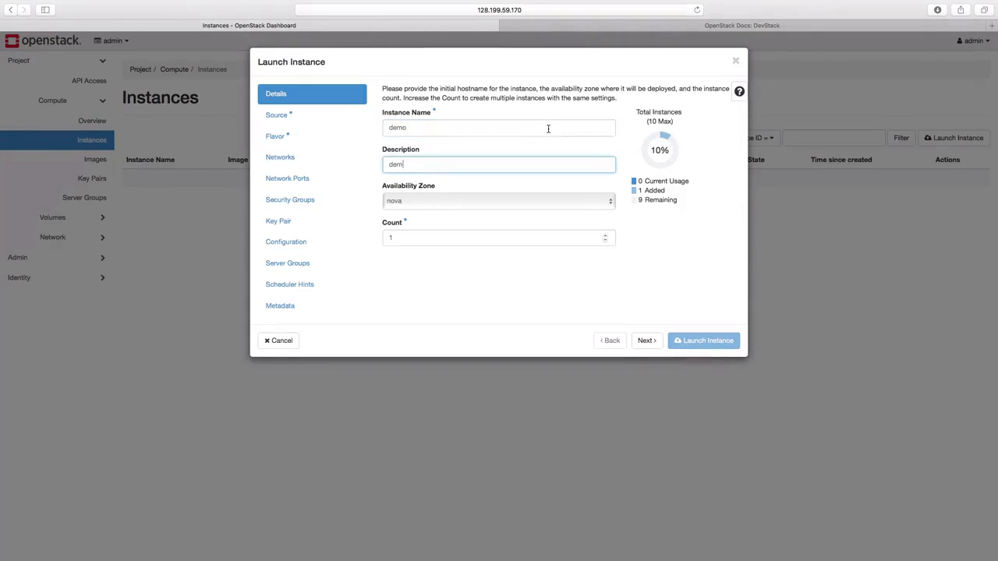
pyautogui.write('o')
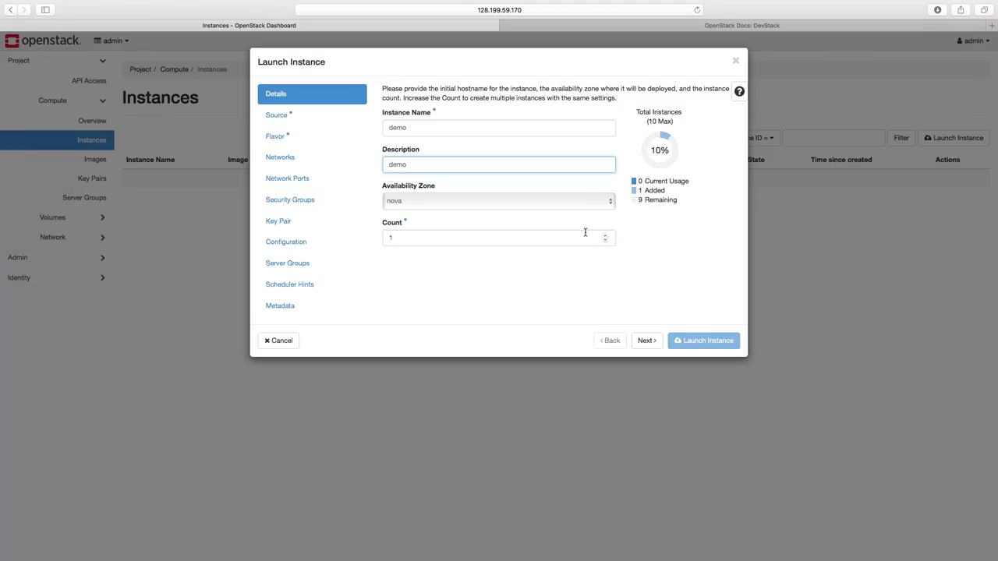
pyautogui.moveTo(487, 209)
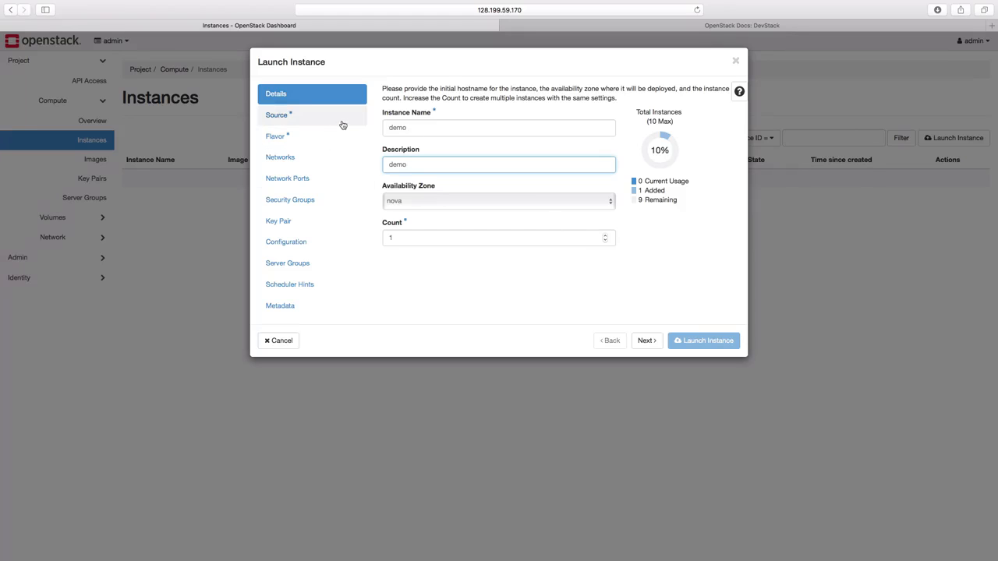
# Allocate the ubuntu image as the new instance's boot source
pyautogui.click(276, 115)
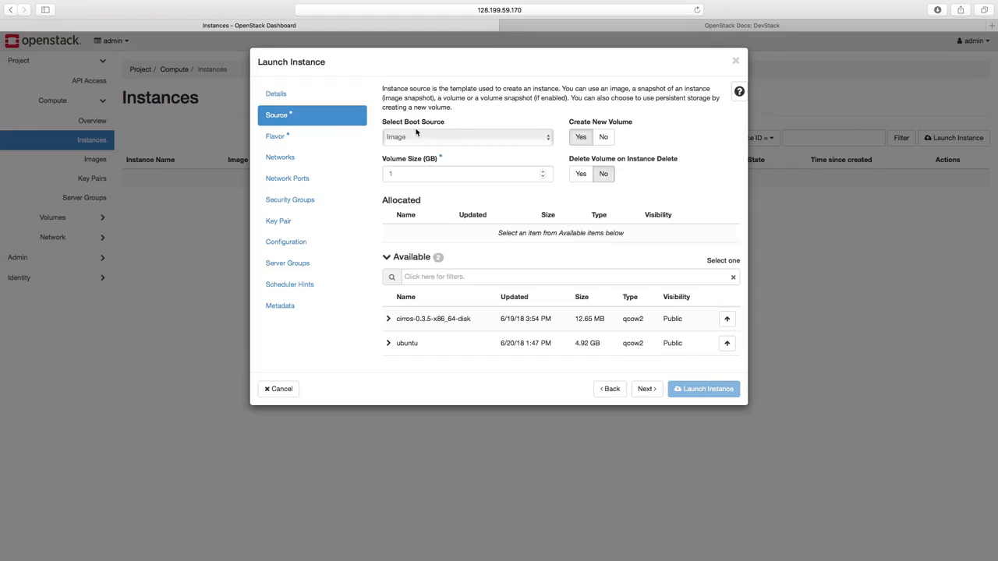
pyautogui.moveTo(466, 248)
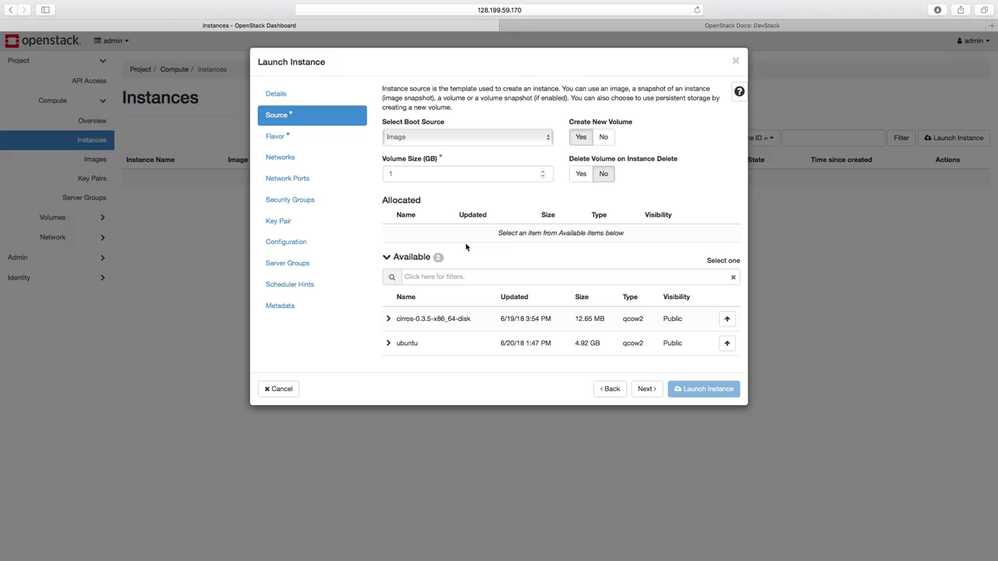
pyautogui.moveTo(713, 313)
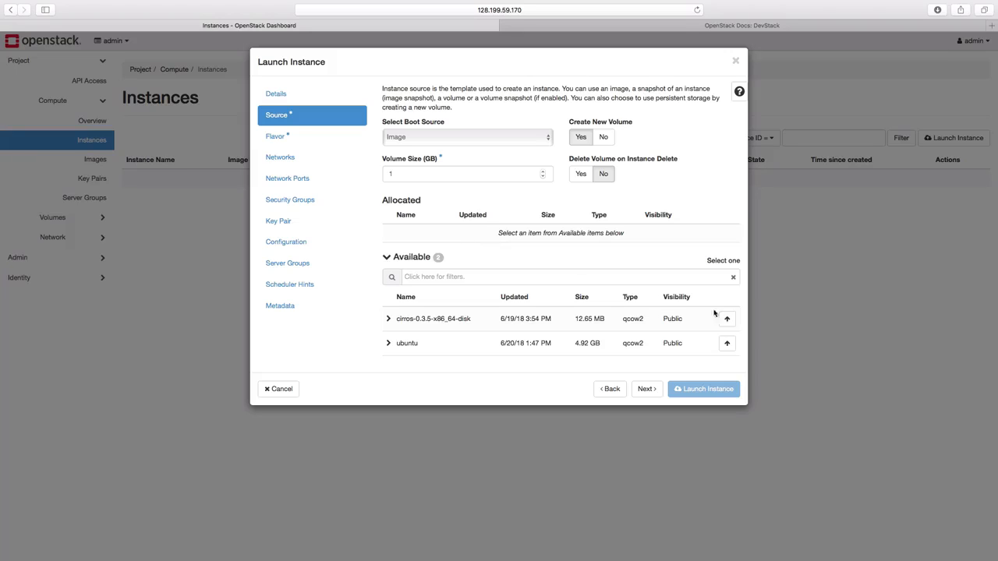
pyautogui.click(726, 343)
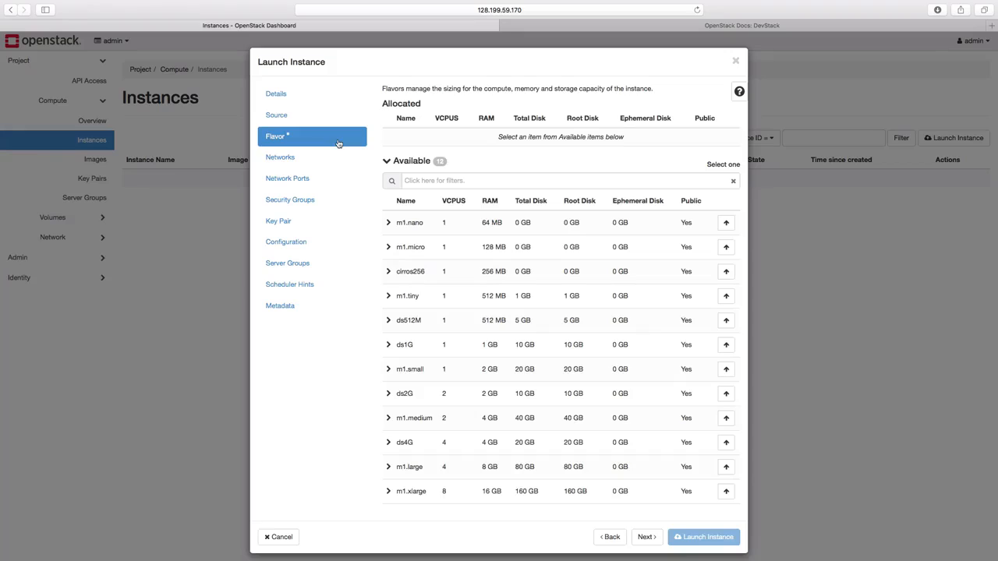
pyautogui.moveTo(466, 158)
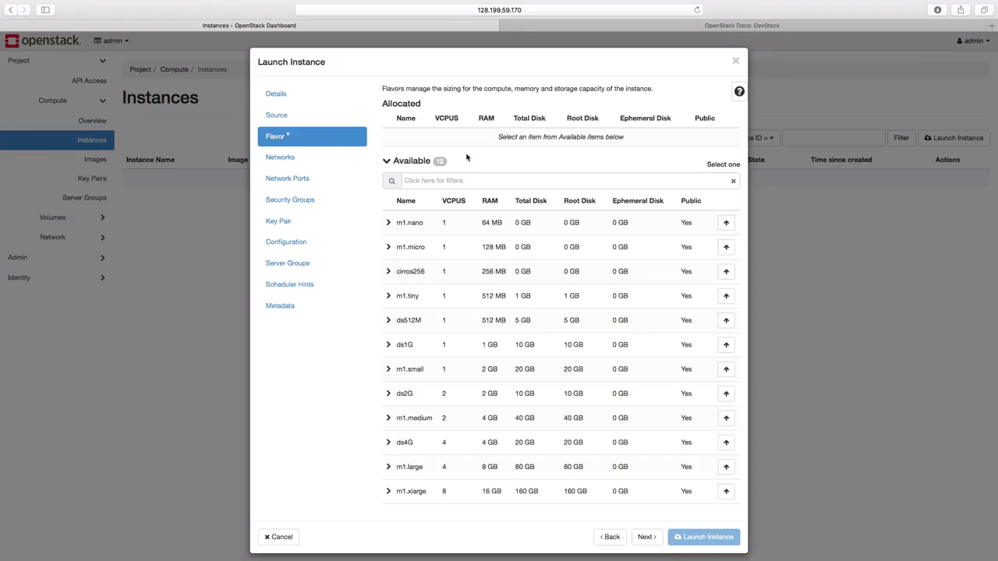
pyautogui.moveTo(408, 343)
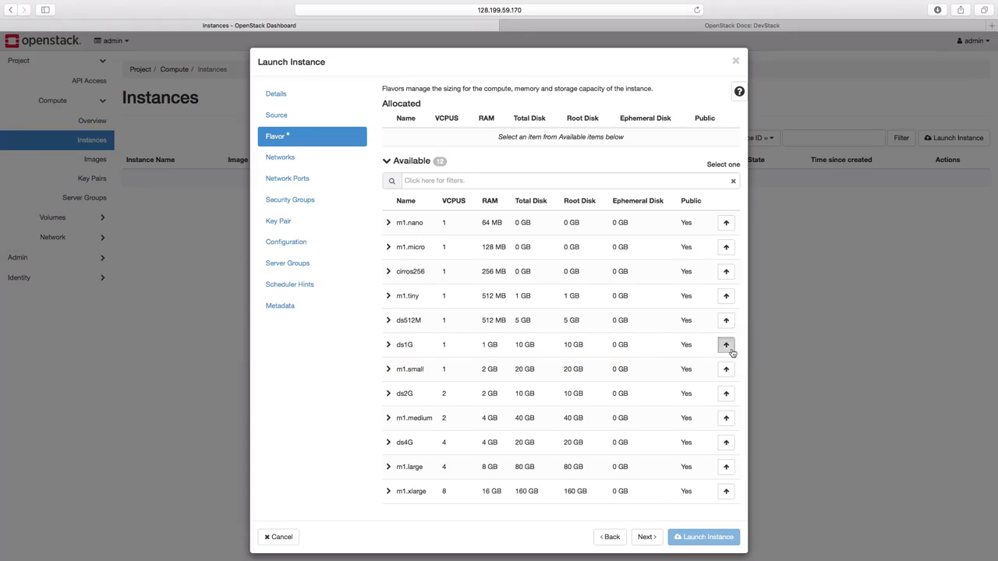
# Allocate the ds1G flavor and launch the demo instance
pyautogui.click(725, 345)
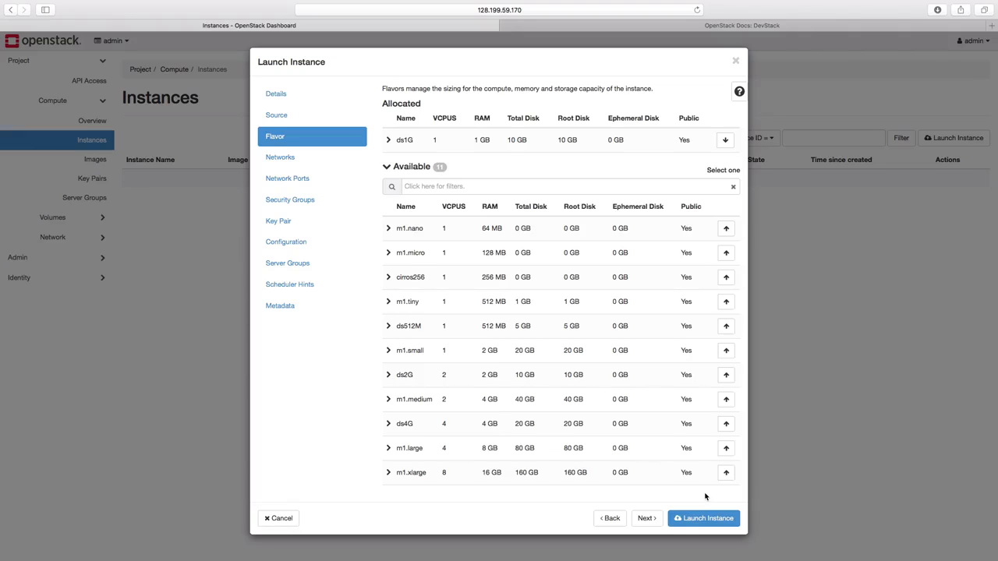
pyautogui.click(704, 518)
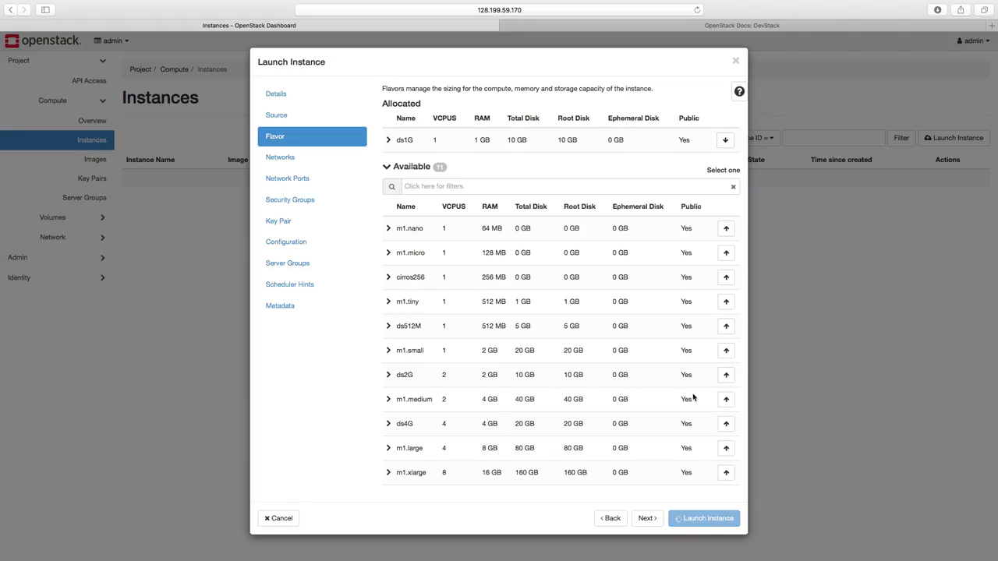
pyautogui.click(704, 518)
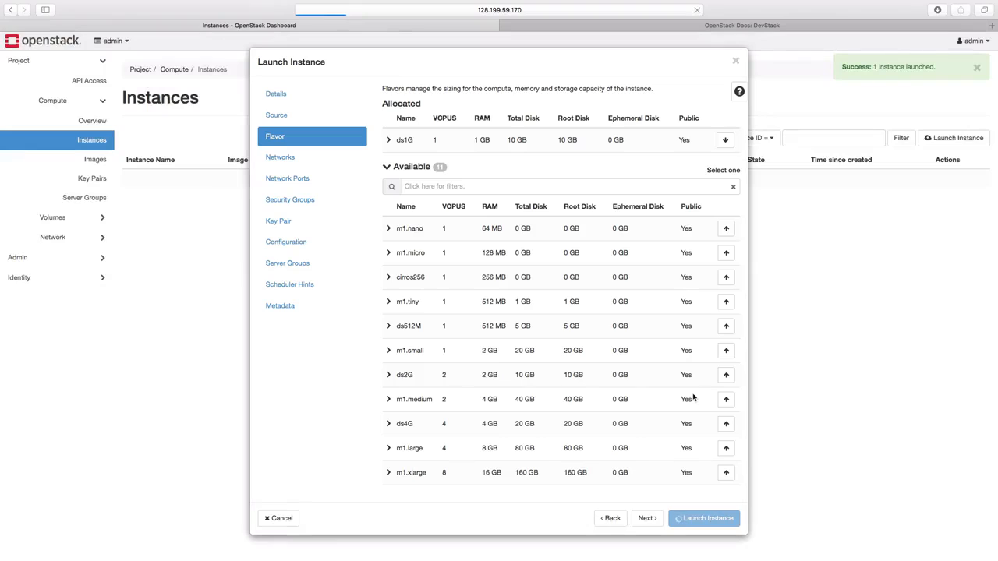
# Wait for the Instances table to show demo Active and Running with flavor ds1G
pyautogui.click(703, 517)
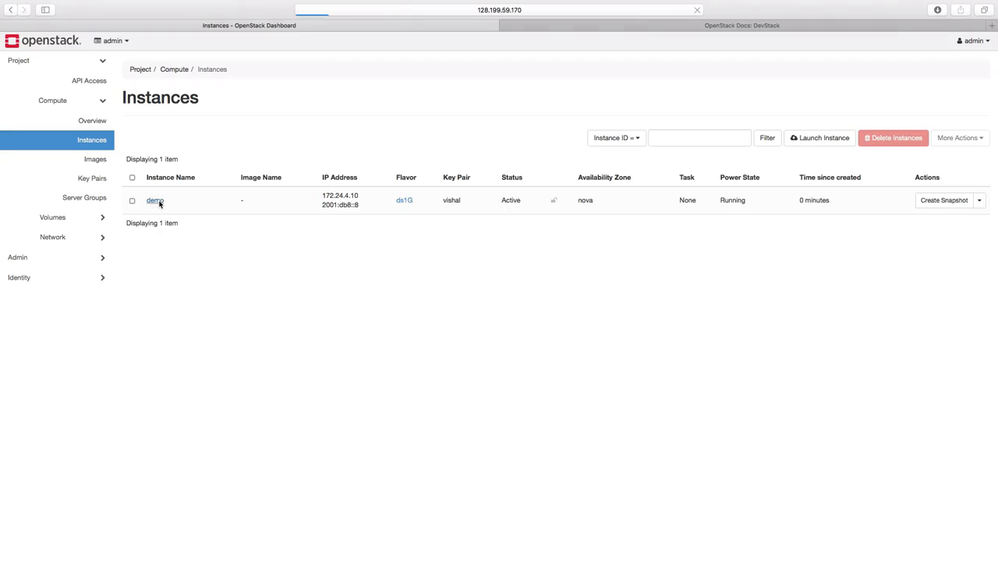
pyautogui.moveTo(226, 279)
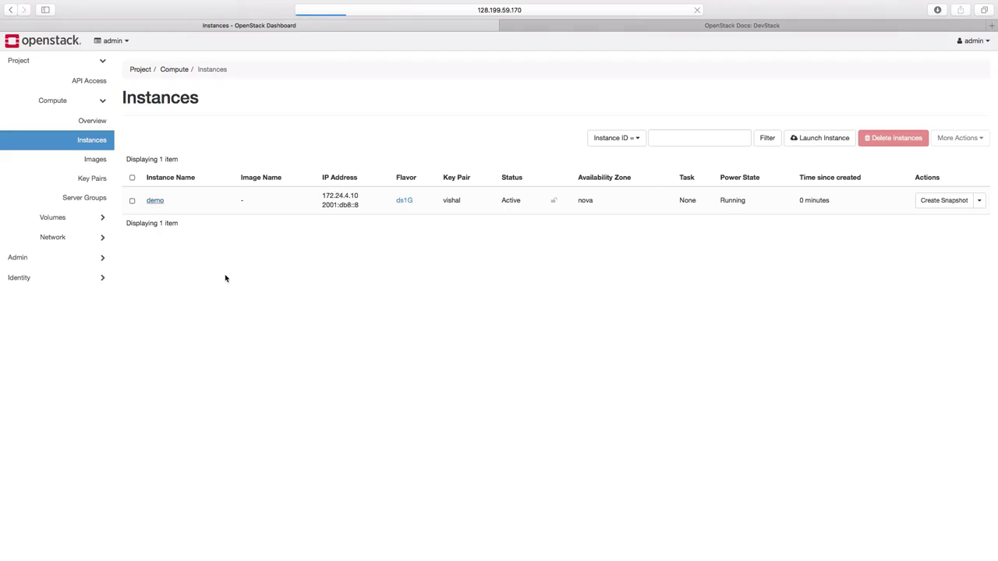
# Open the demo instance's Overview showing its specs, IPs and security groups
pyautogui.click(155, 200)
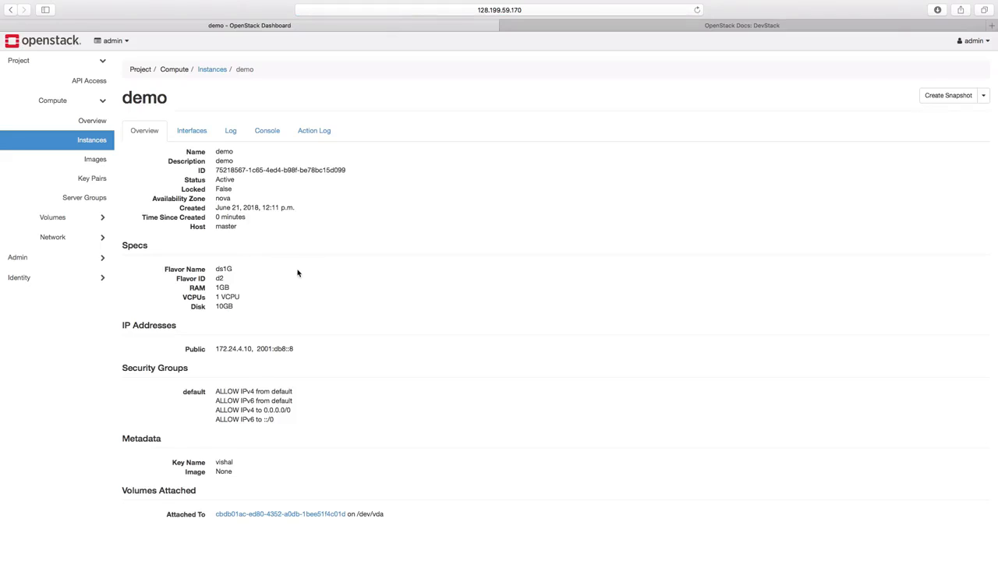
pyautogui.moveTo(296, 213)
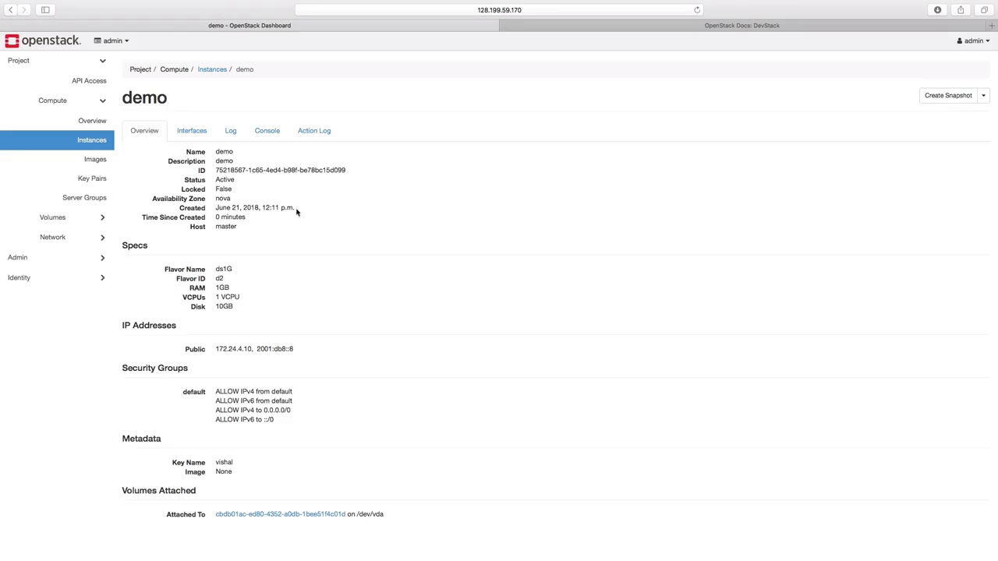
pyautogui.moveTo(241, 154)
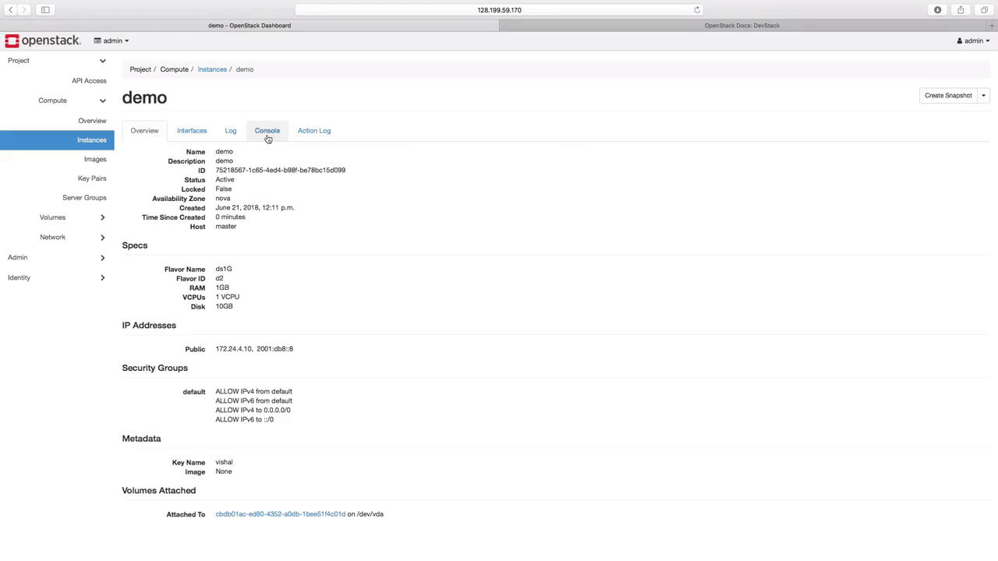
# Show the demo instance's console with the Ubuntu desktop running
pyautogui.click(266, 131)
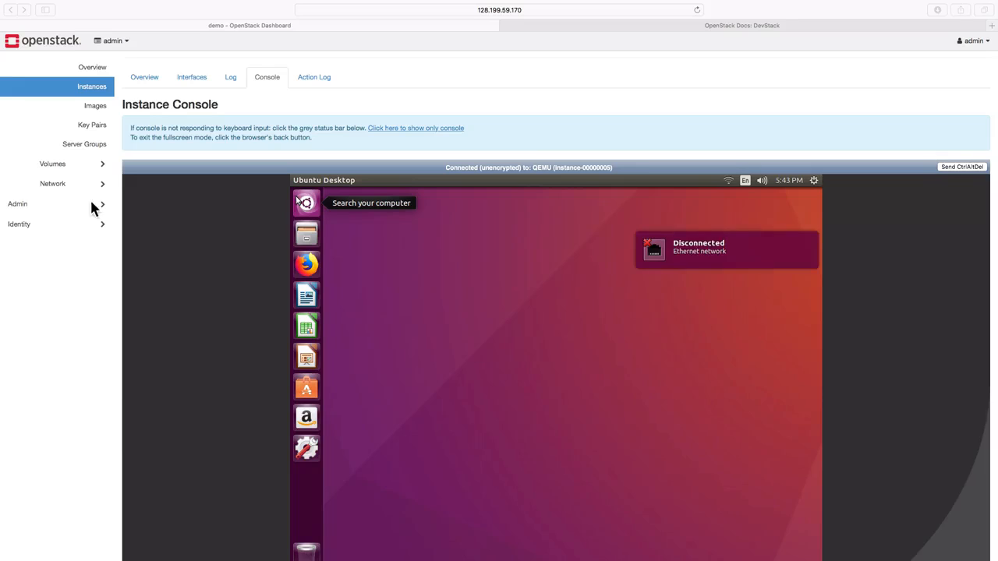
pyautogui.click(18, 60)
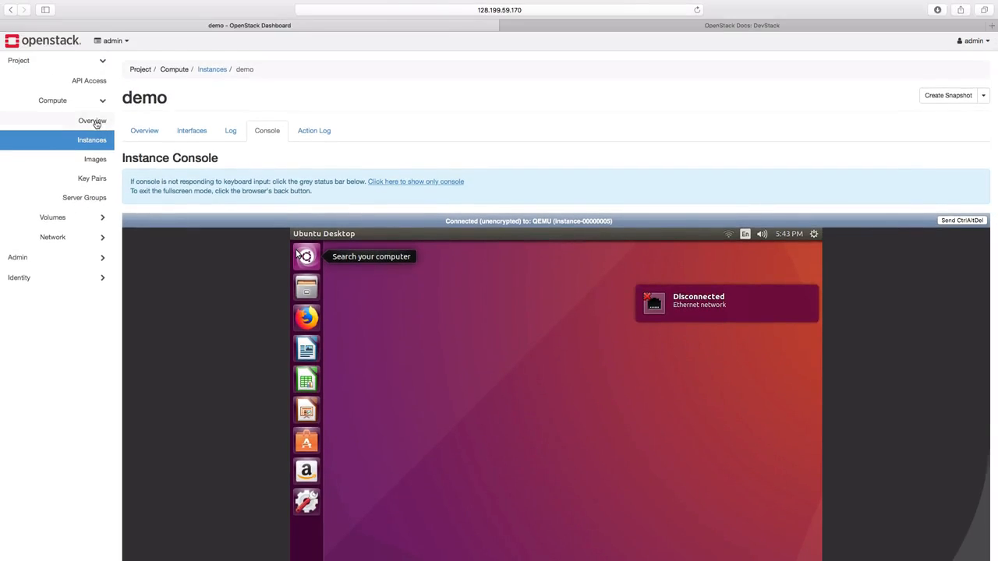
# Review Compute Overview showing 1 of 10 instances, 1 VCPU and 1GB RAM used
pyautogui.click(92, 121)
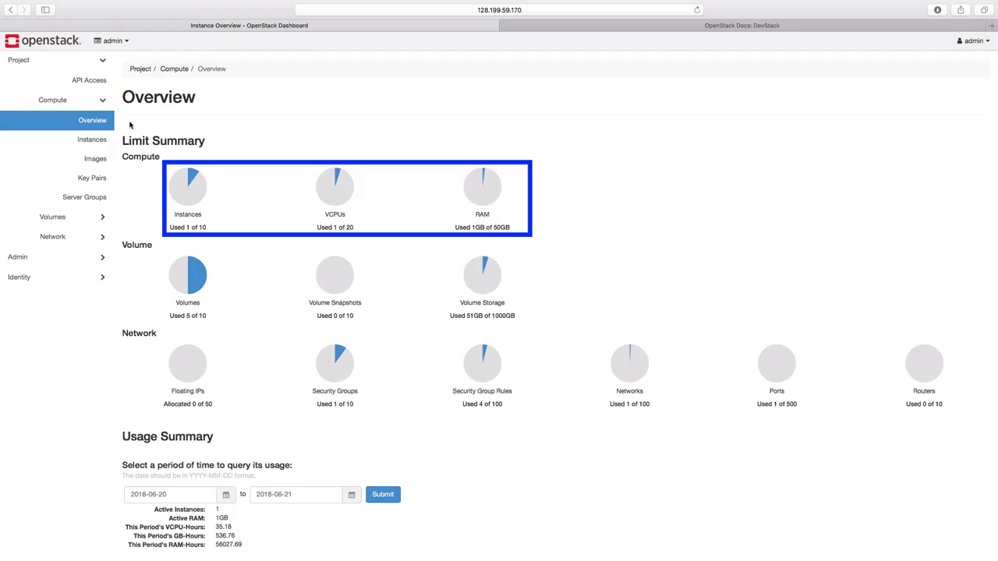
pyautogui.moveTo(202, 120)
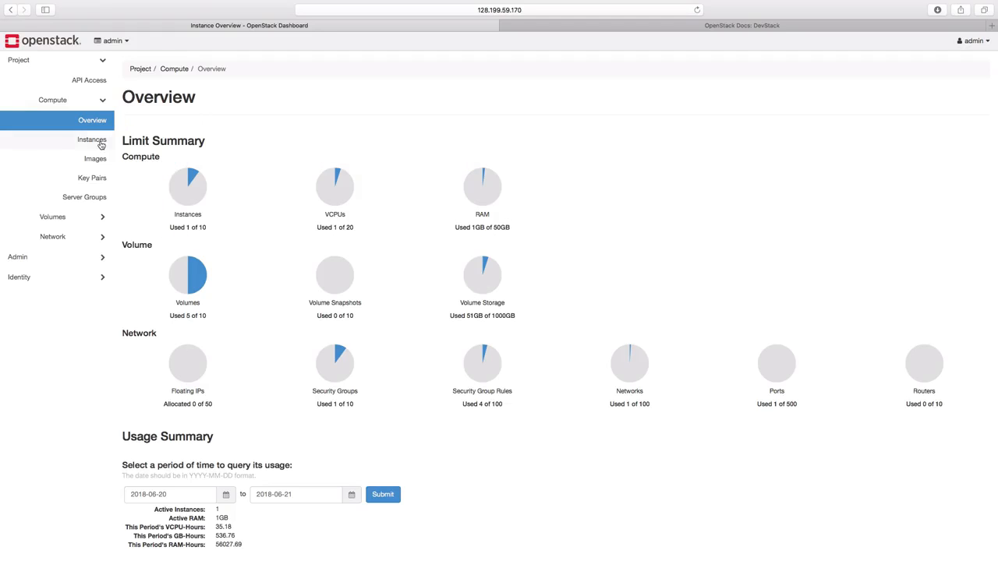
pyautogui.click(91, 140)
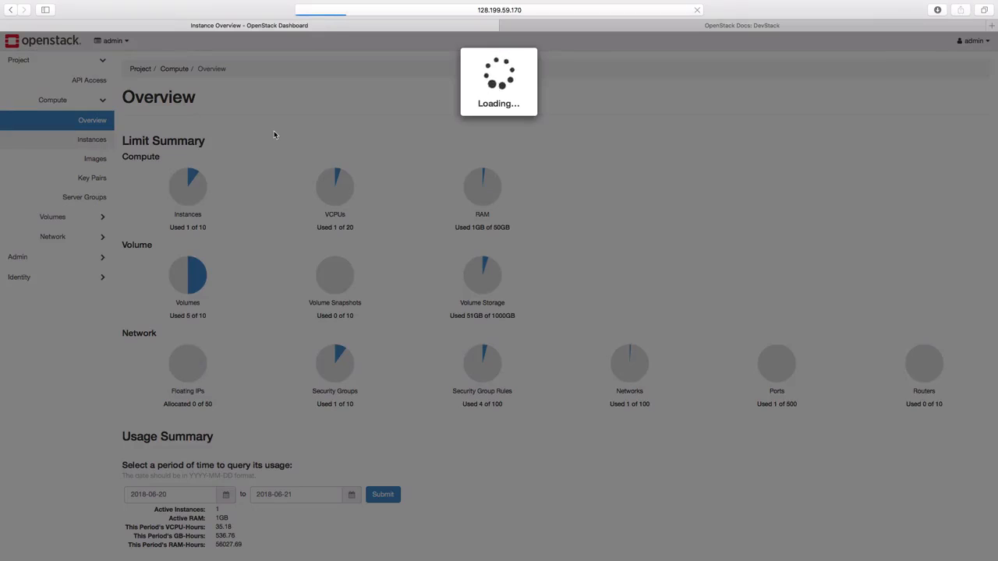
# Select the demo instance and confirm its deletion in the Delete Instances dialog
pyautogui.click(91, 139)
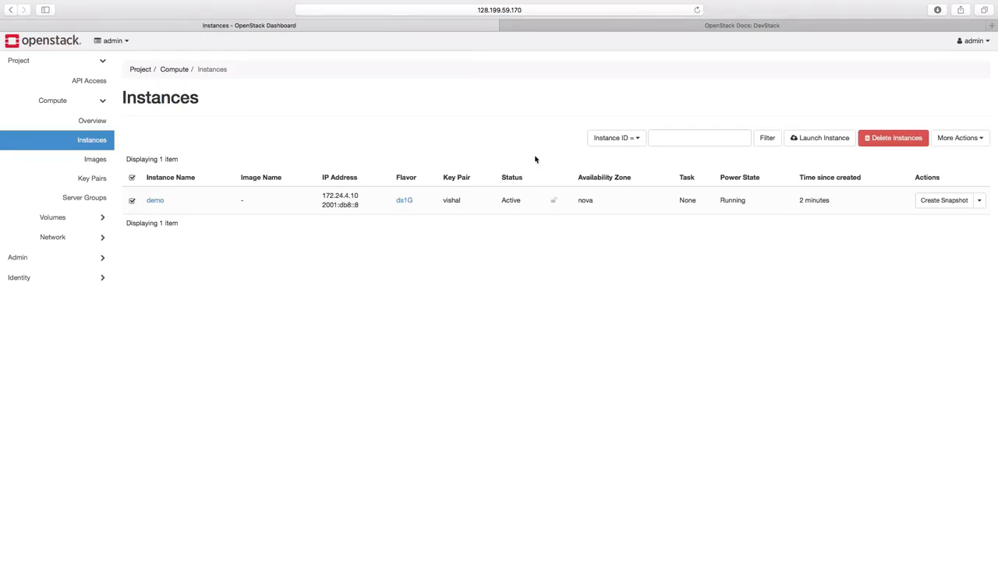
pyautogui.moveTo(842, 166)
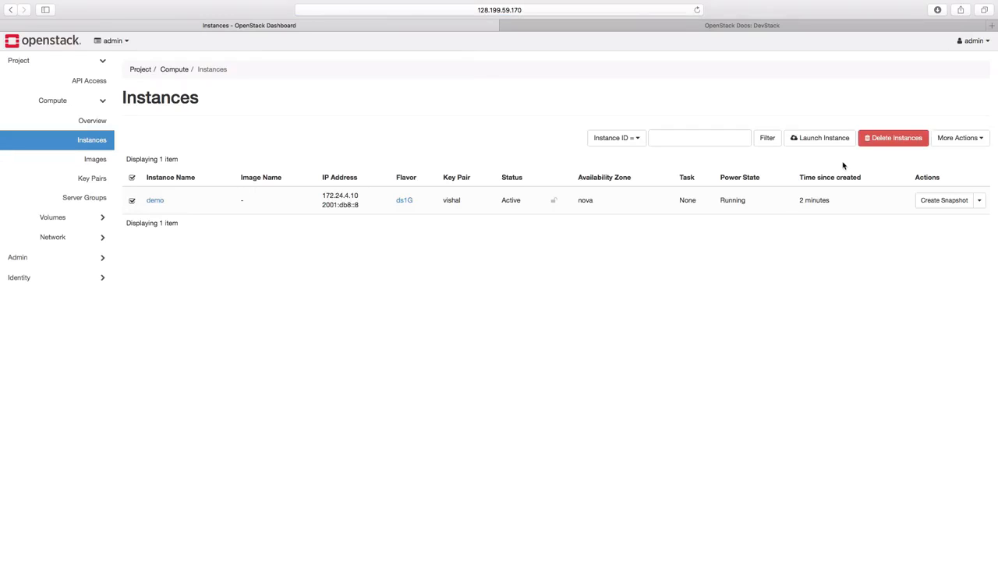
pyautogui.moveTo(893, 138)
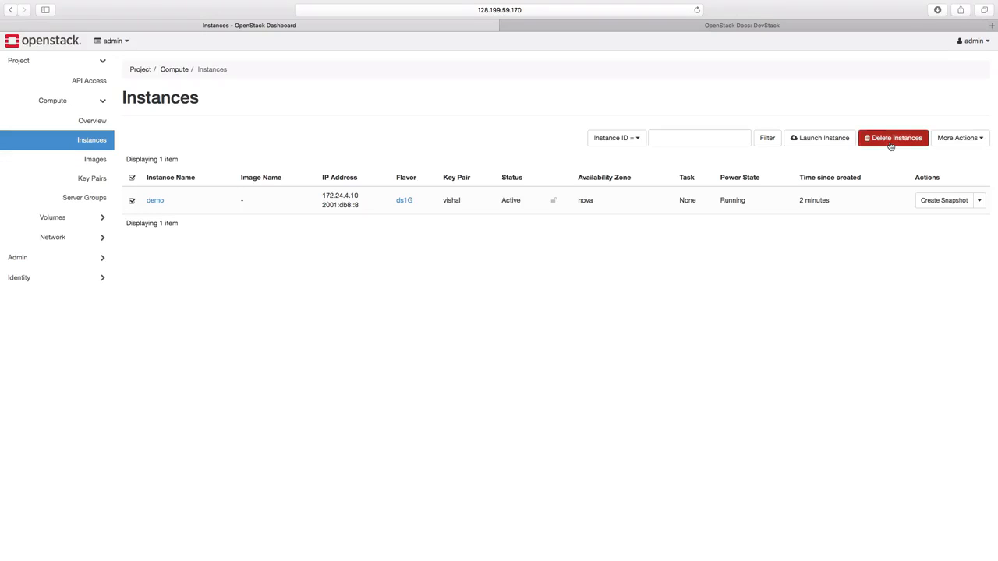
pyautogui.click(893, 138)
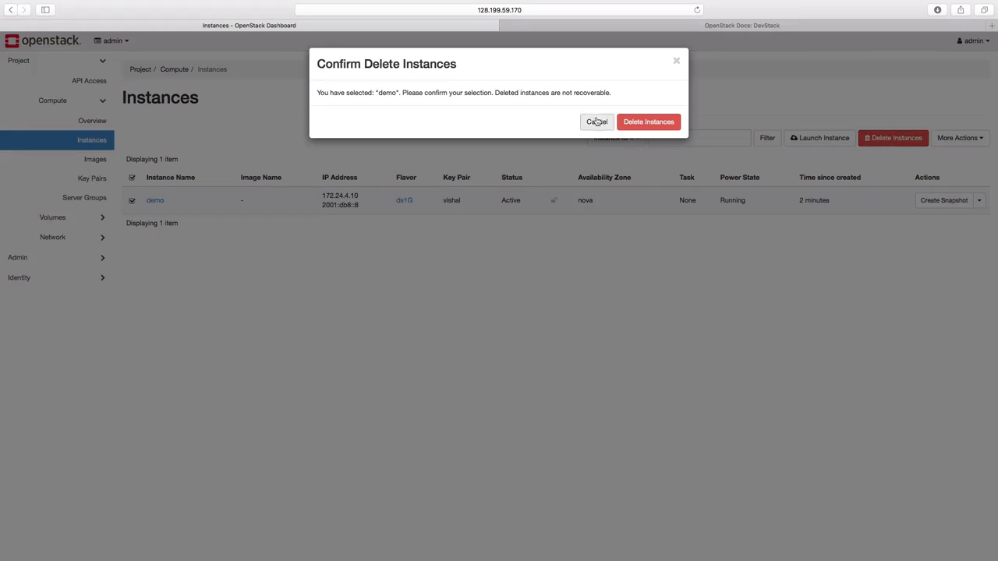
pyautogui.click(648, 122)
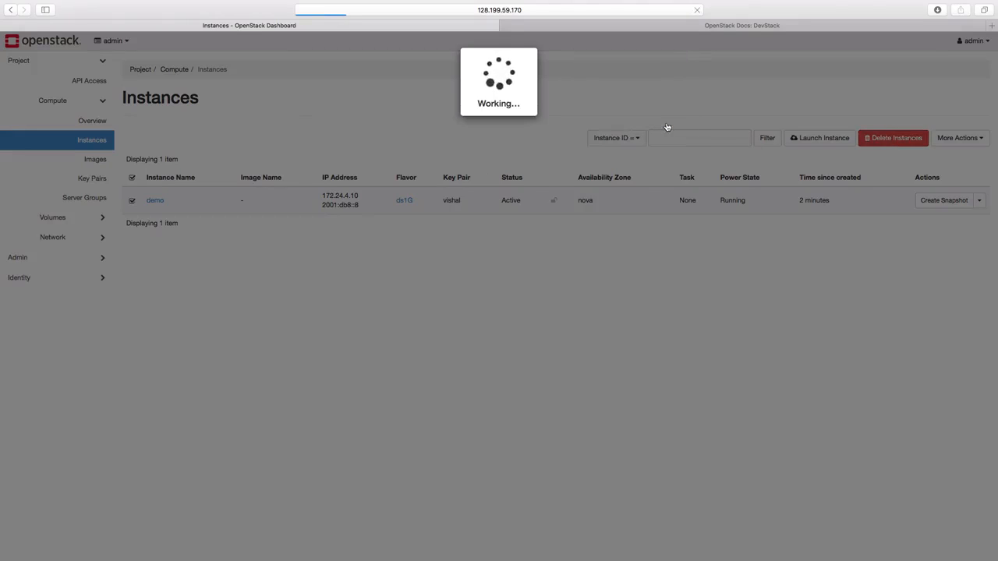